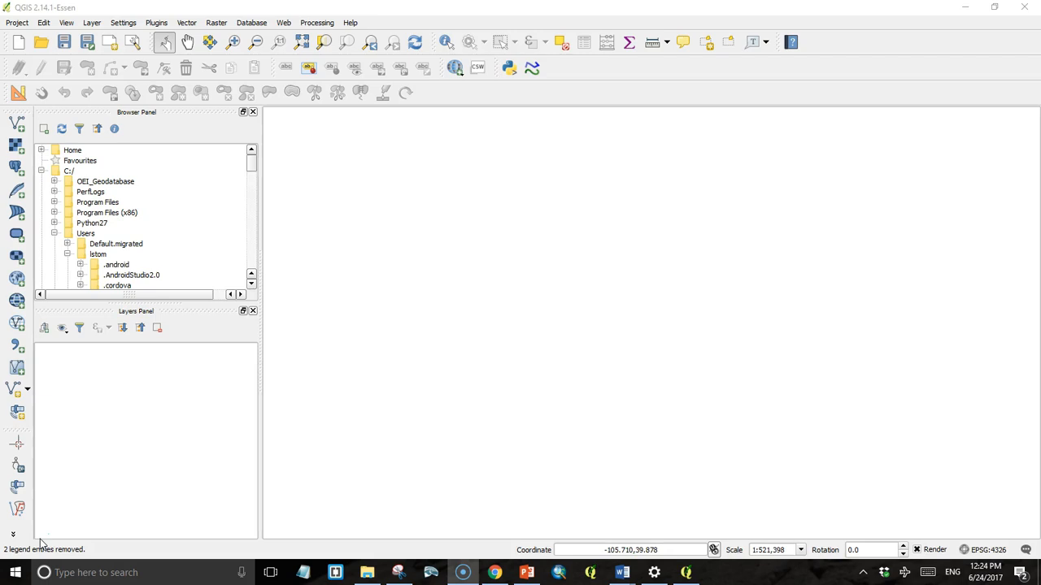
pyautogui.moveTo(16, 239)
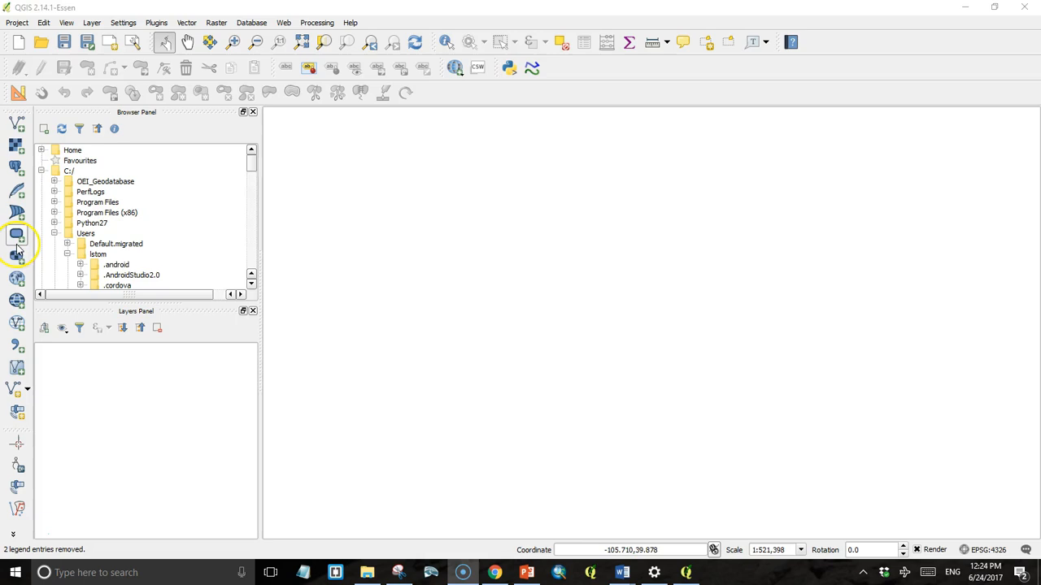
# - Add study_area.shp from C:\xampp\htdocs to the map as a vector layer
pyautogui.click(17, 235)
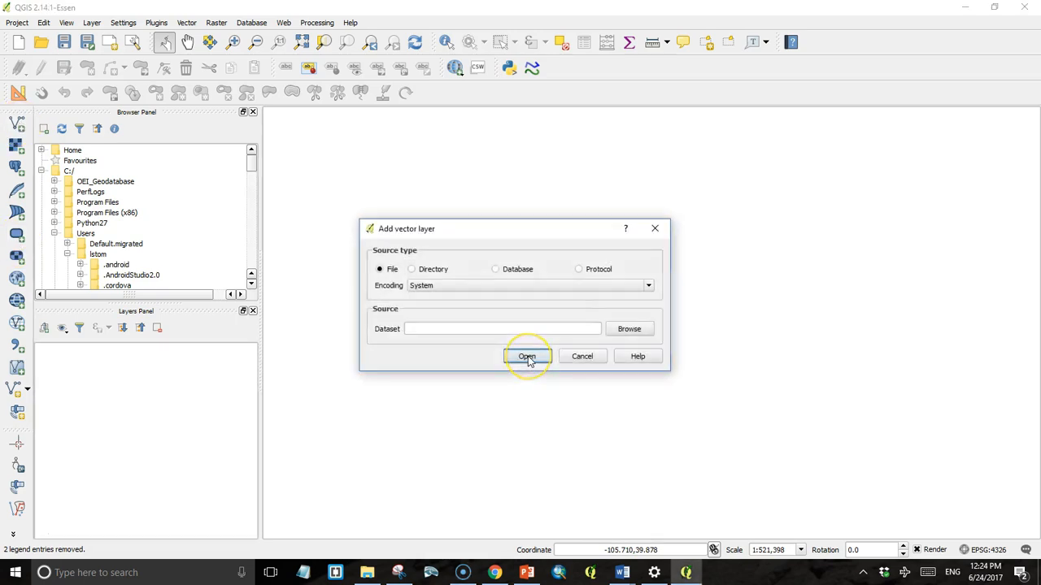
pyautogui.moveTo(380, 269)
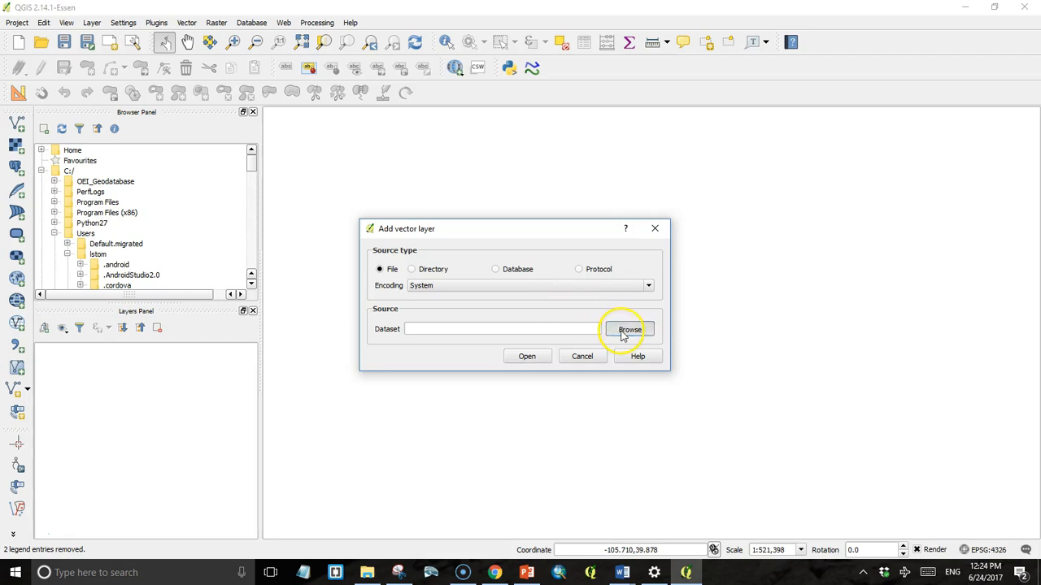
pyautogui.click(629, 330)
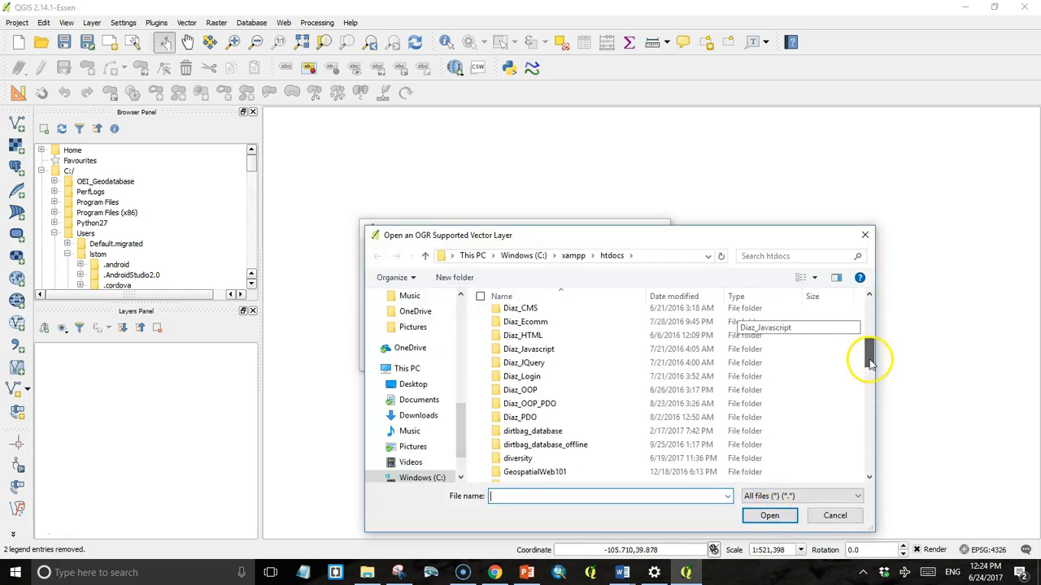
pyautogui.scroll(-3)
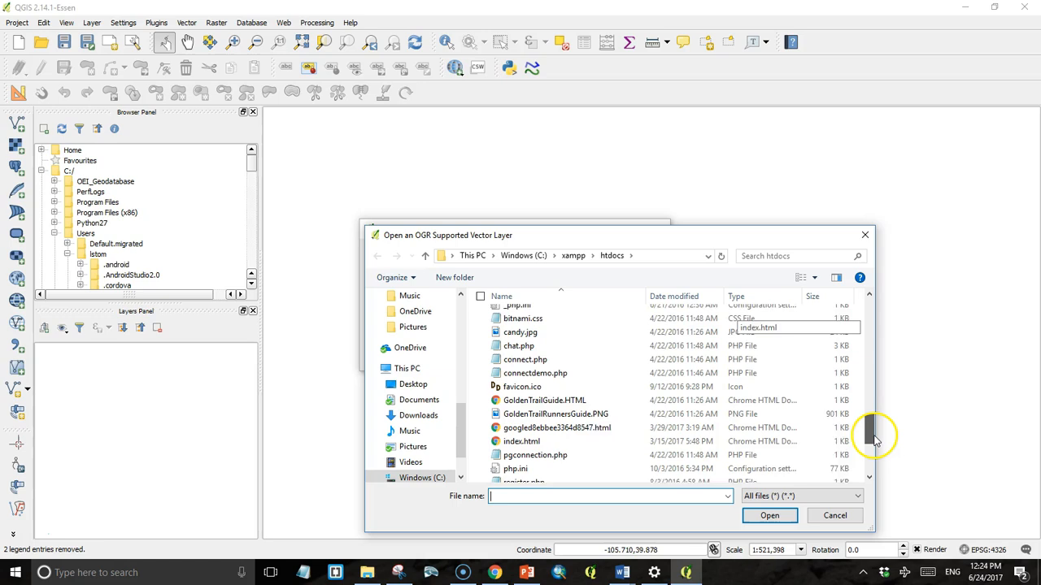
pyautogui.scroll(-3)
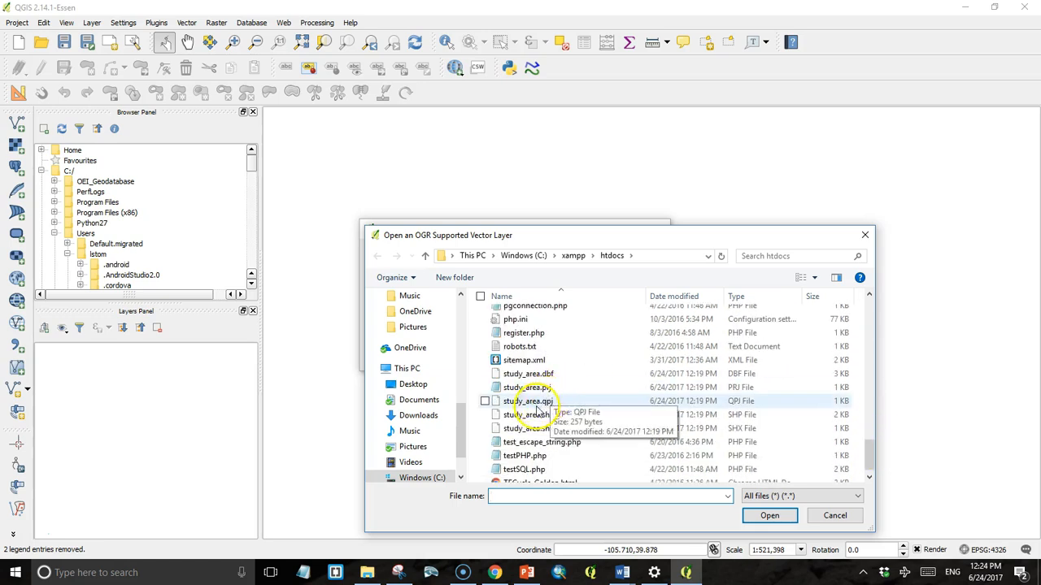
pyautogui.click(529, 415)
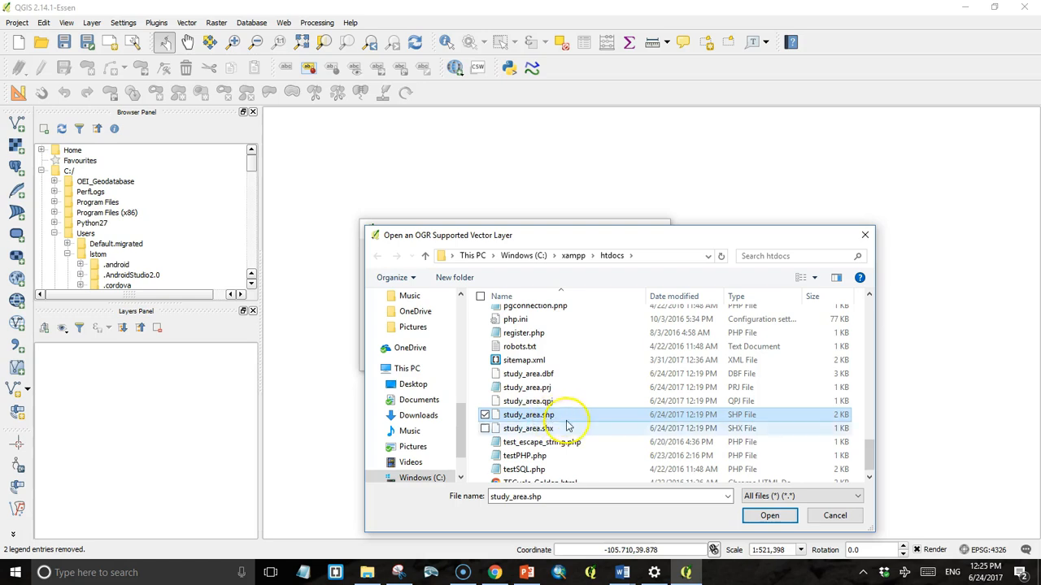
pyautogui.click(769, 516)
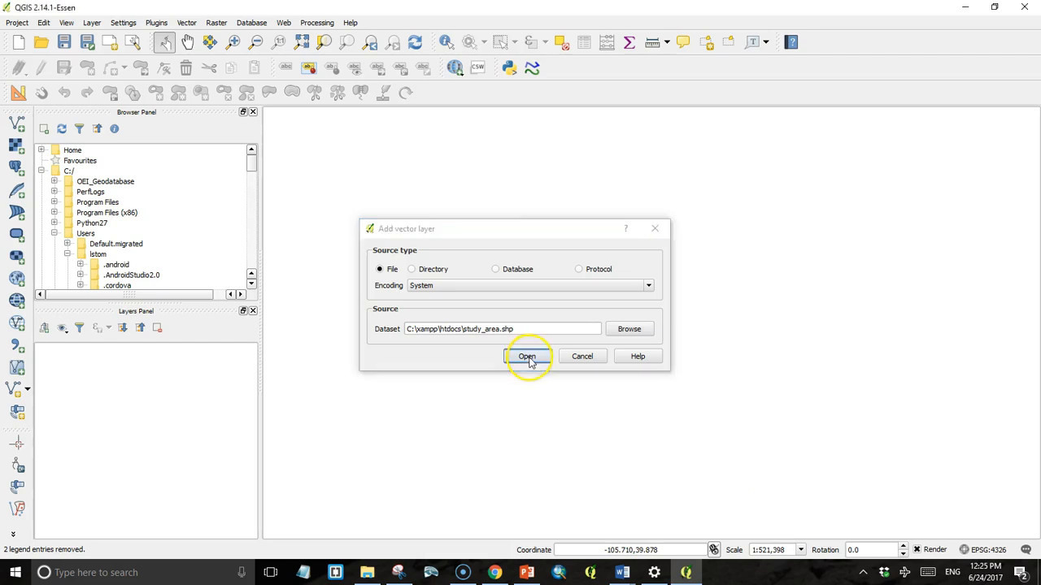
pyautogui.click(527, 356)
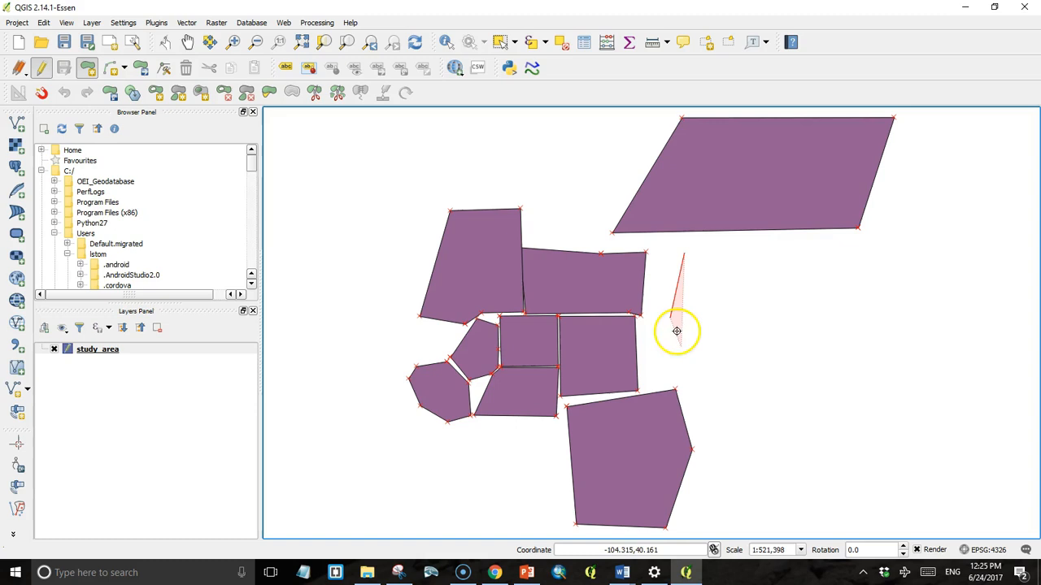
# - Finish sketching the new polygon and enter 'airpo' as its name
pyautogui.click(848, 254)
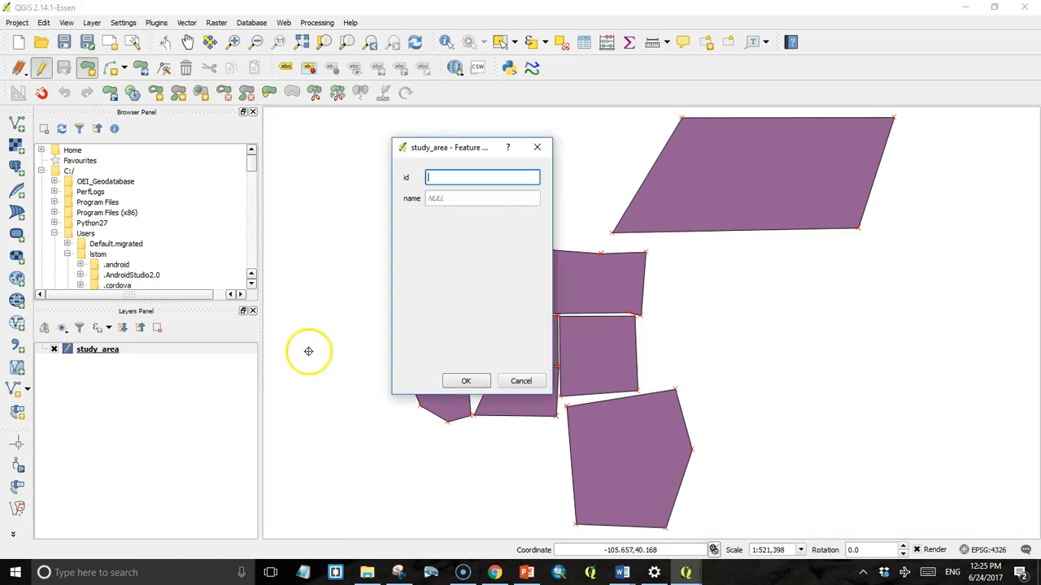
pyautogui.click(481, 199)
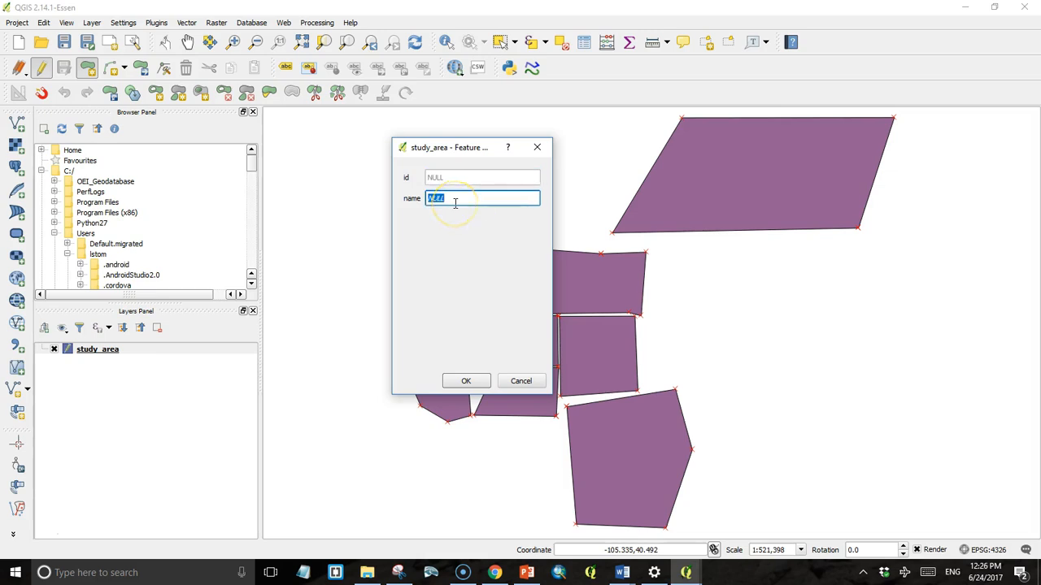
pyautogui.write('airpo')
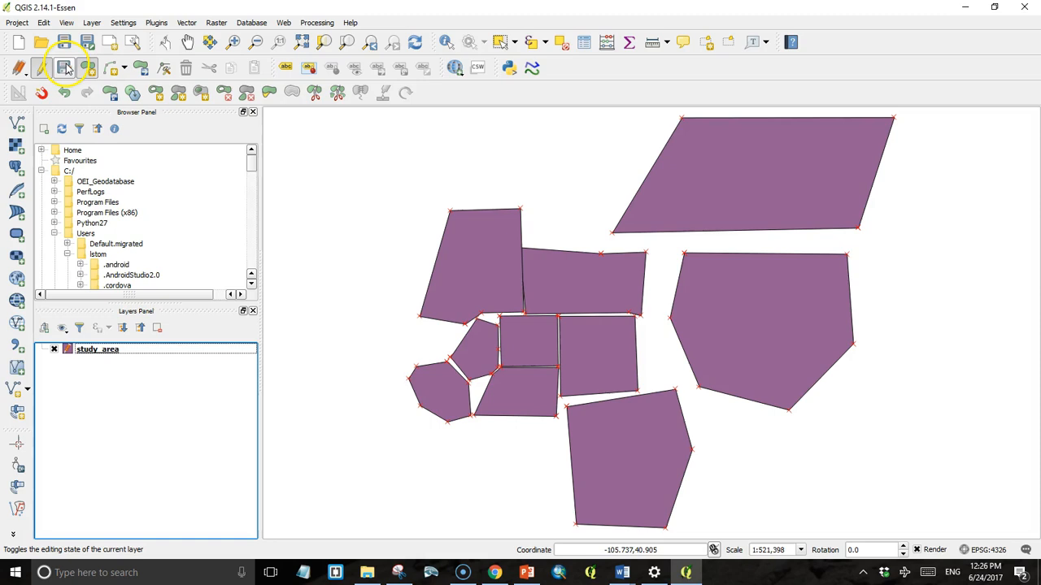
# - Save the study_area edits and switch editing mode off
pyautogui.click(65, 67)
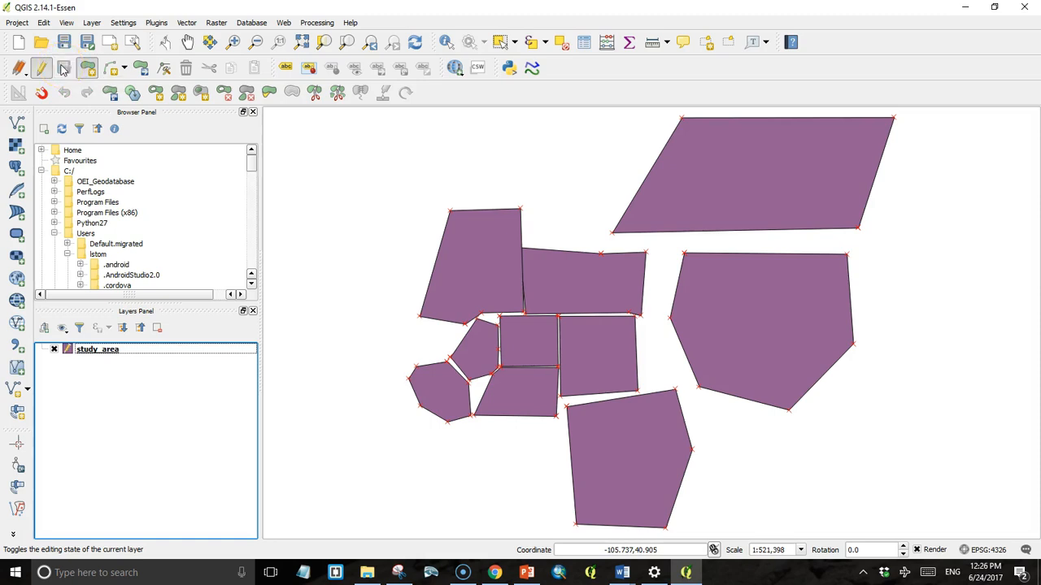
pyautogui.click(41, 68)
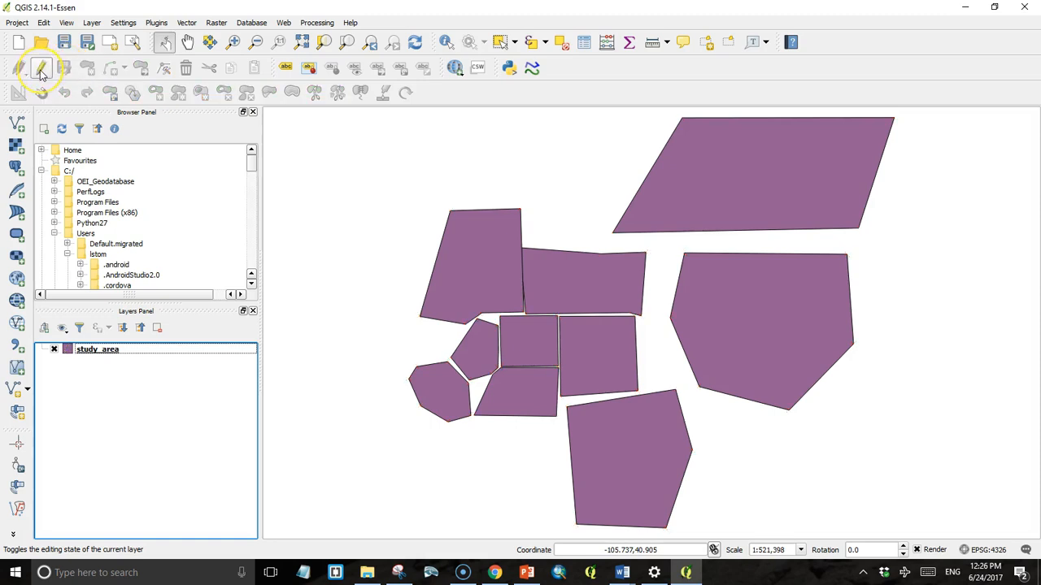
pyautogui.click(43, 68)
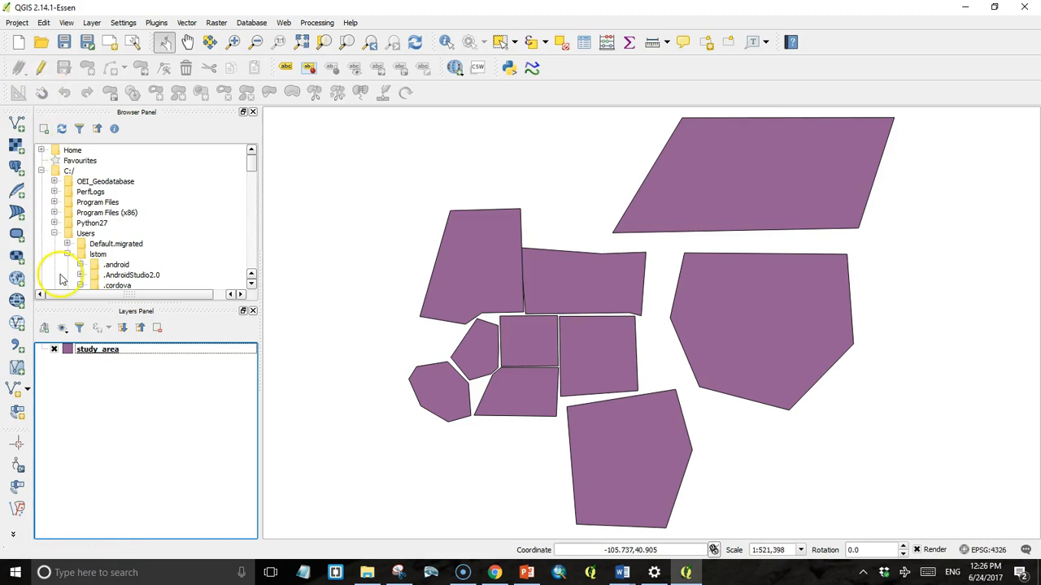
# - Start a Save As export of study_area with GeoJSON as the output format
pyautogui.doubleClick(97, 348)
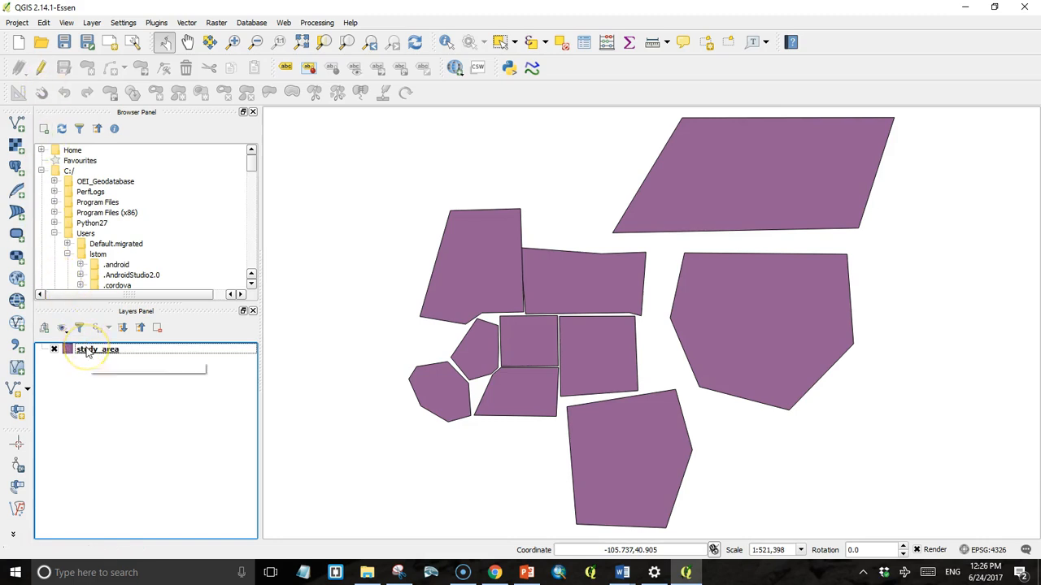
pyautogui.rightClick(96, 349)
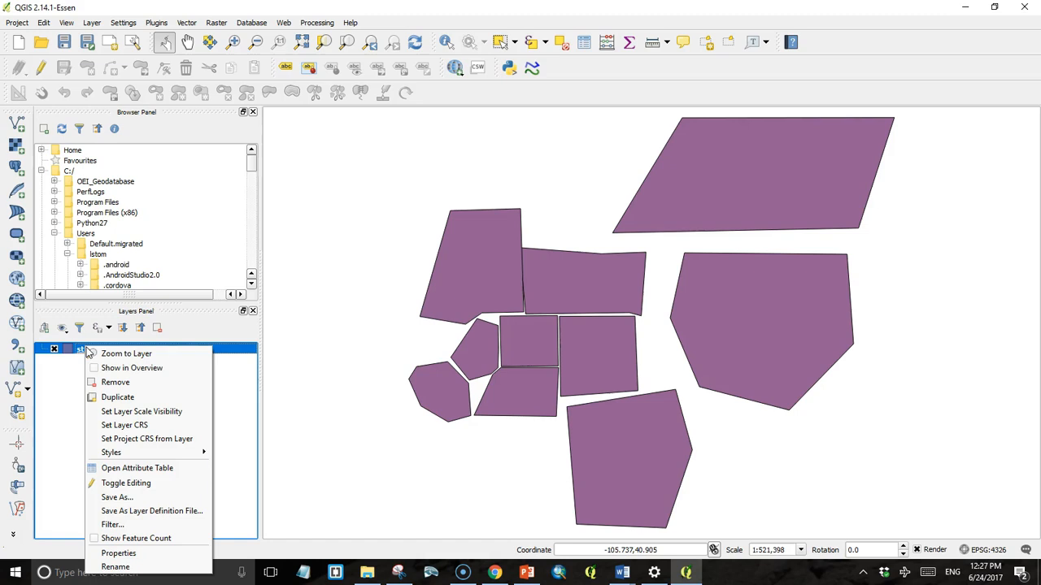
pyautogui.moveTo(117, 497)
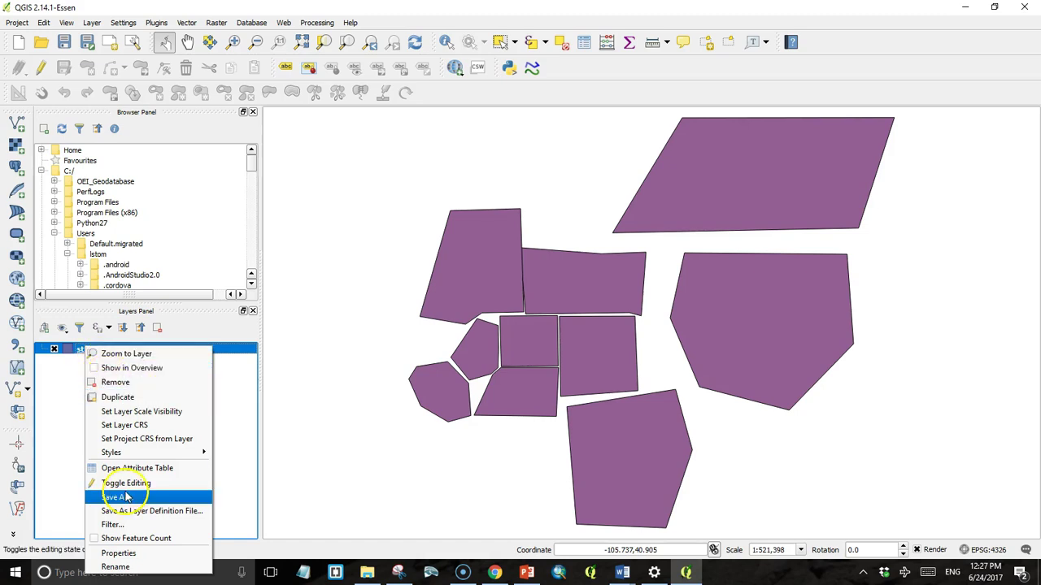
pyautogui.click(116, 497)
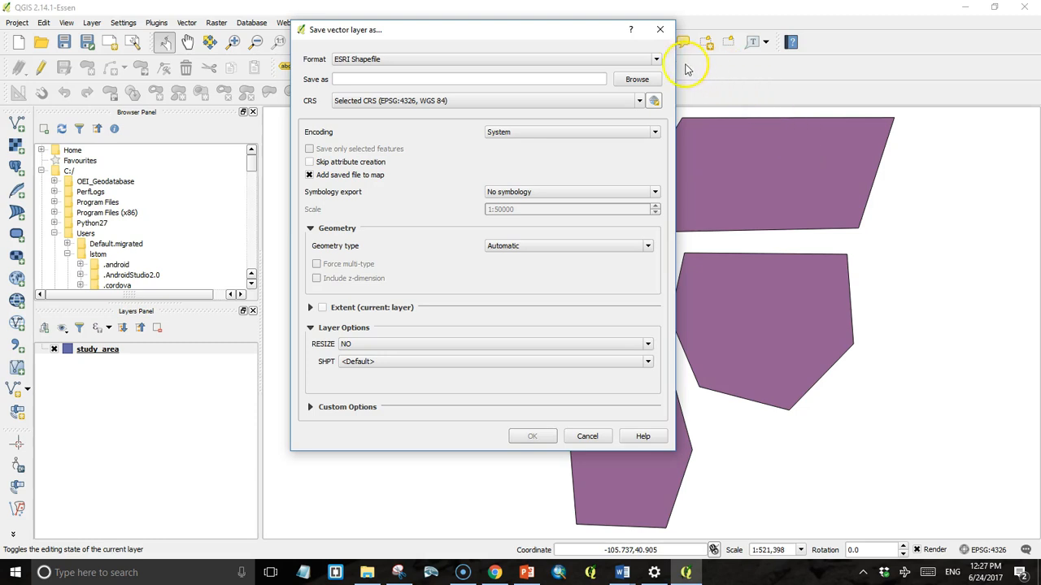
pyautogui.click(655, 60)
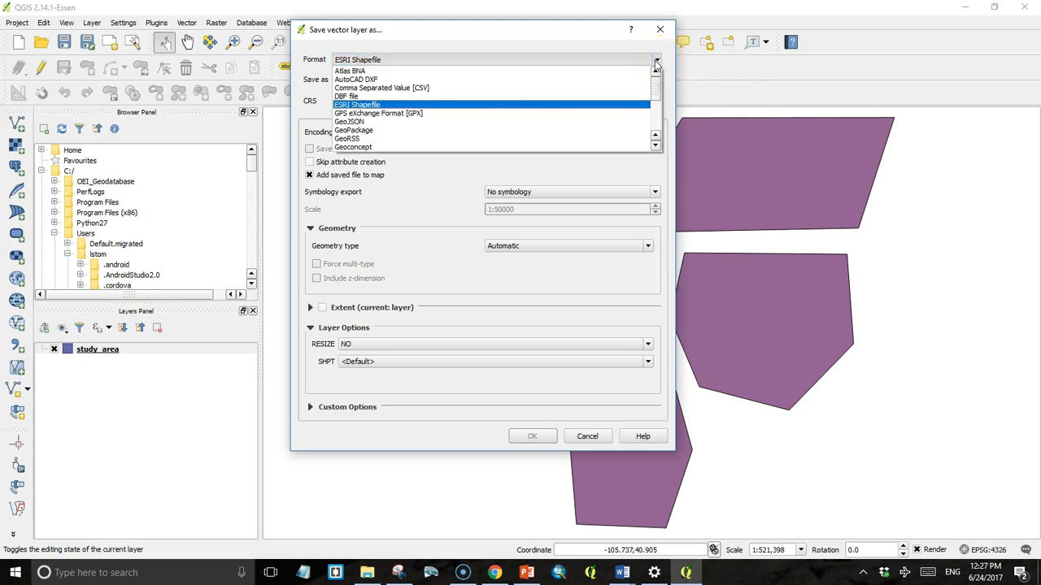
pyautogui.click(349, 121)
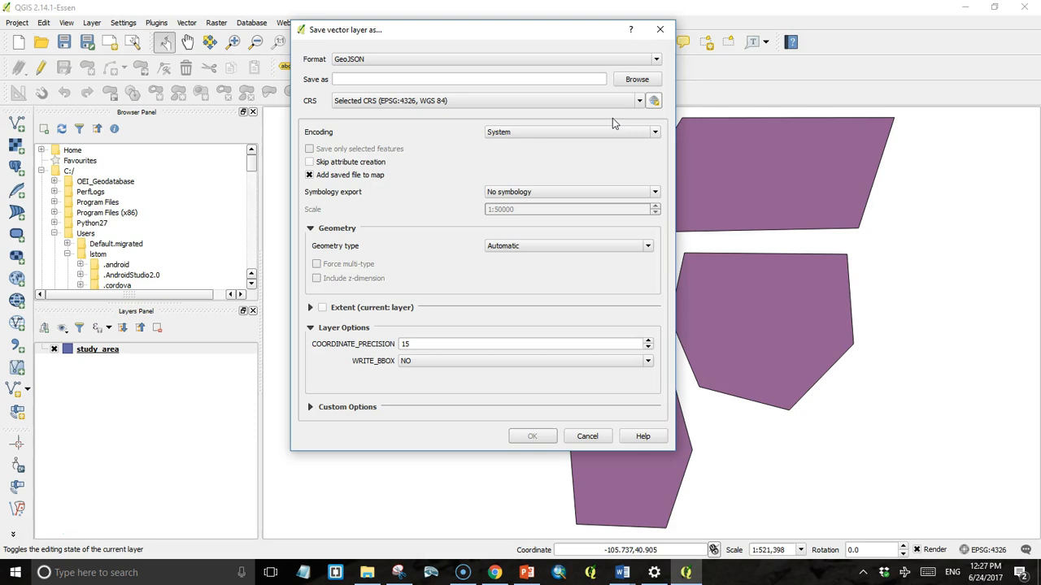
pyautogui.moveTo(613, 84)
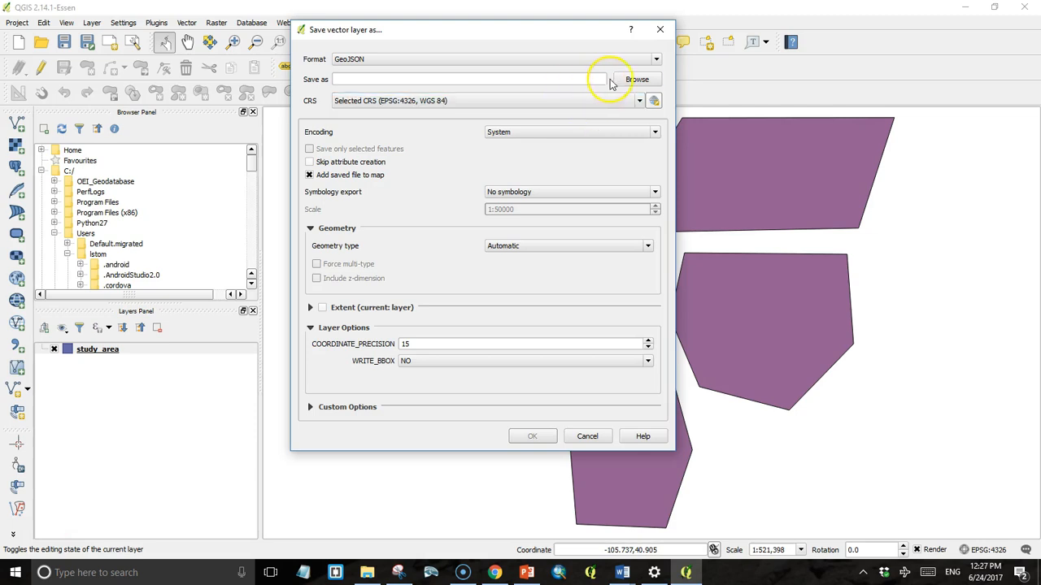
# - Browse to htdocs and name the output file study_areas
pyautogui.click(638, 79)
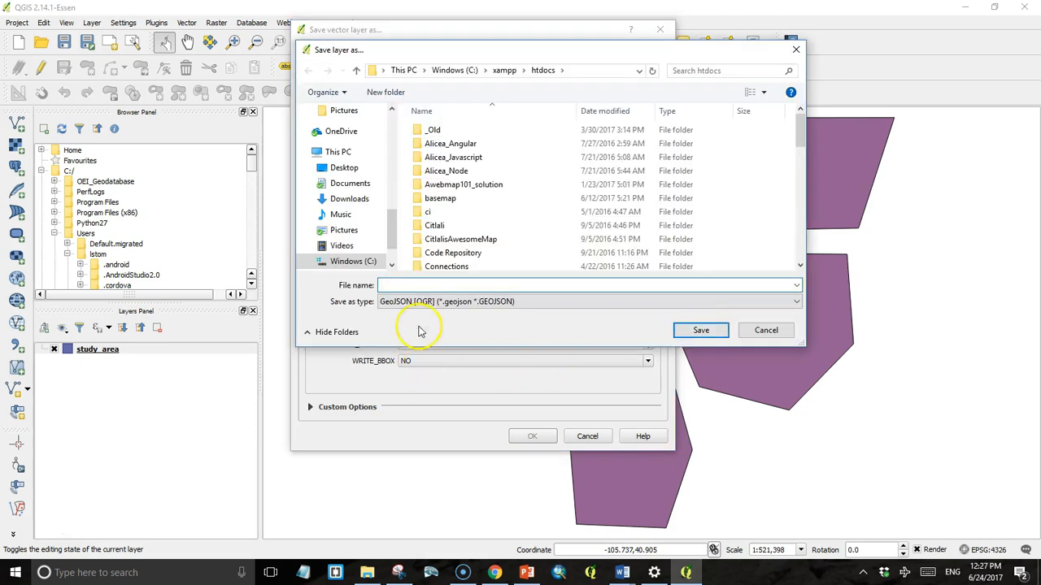
pyautogui.click(569, 285)
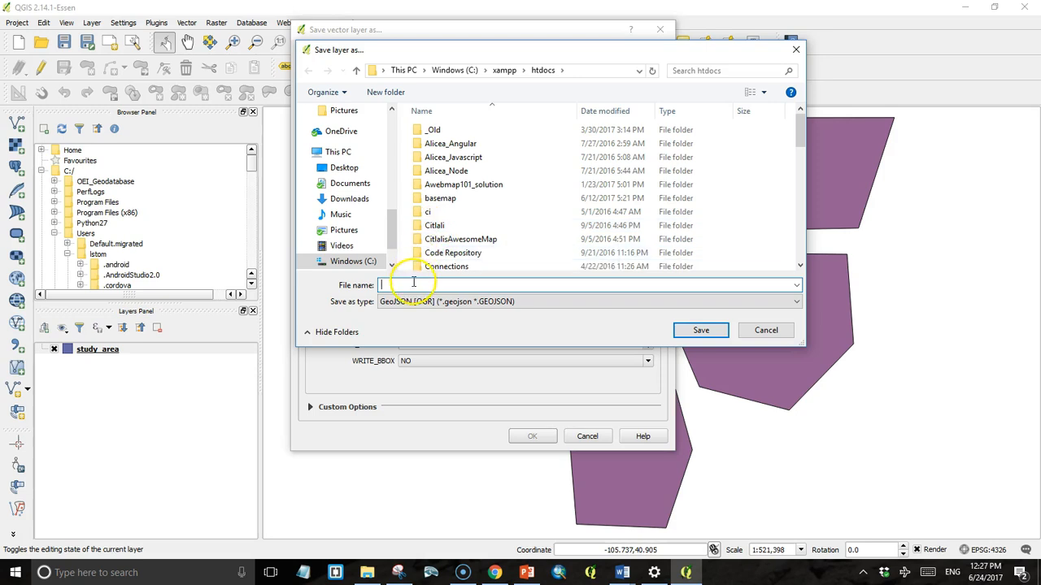
pyautogui.write('study_areas.geojson')
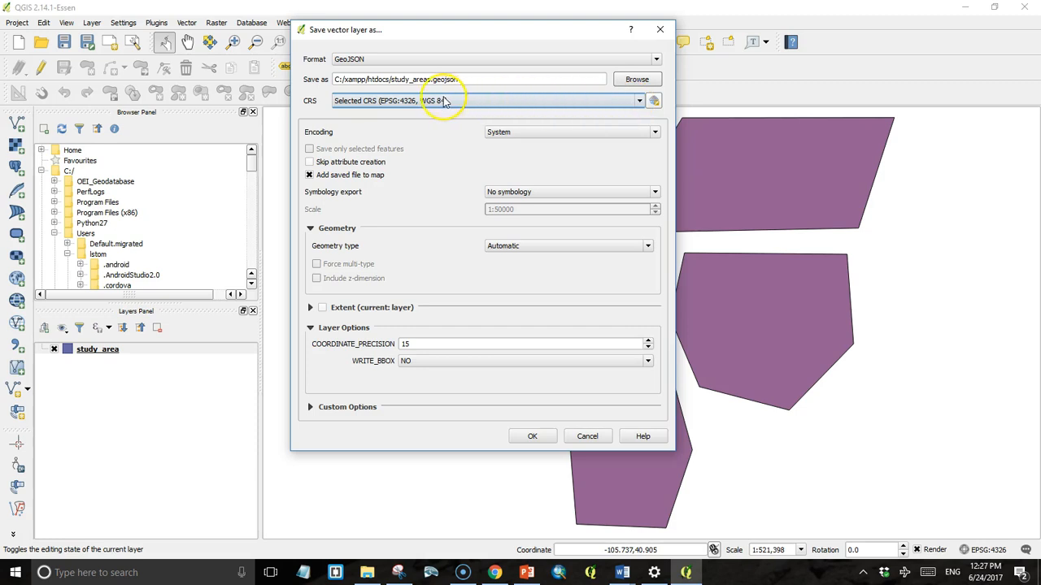
# - Choose Default CRS EPSG:4326 - WGS 84 for the export
pyautogui.click(639, 100)
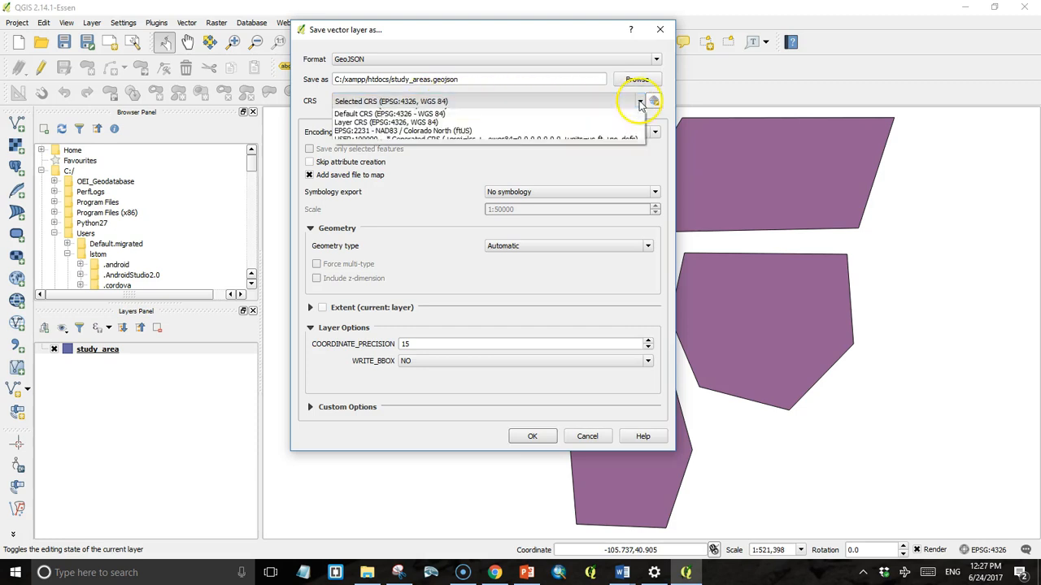
pyautogui.click(641, 101)
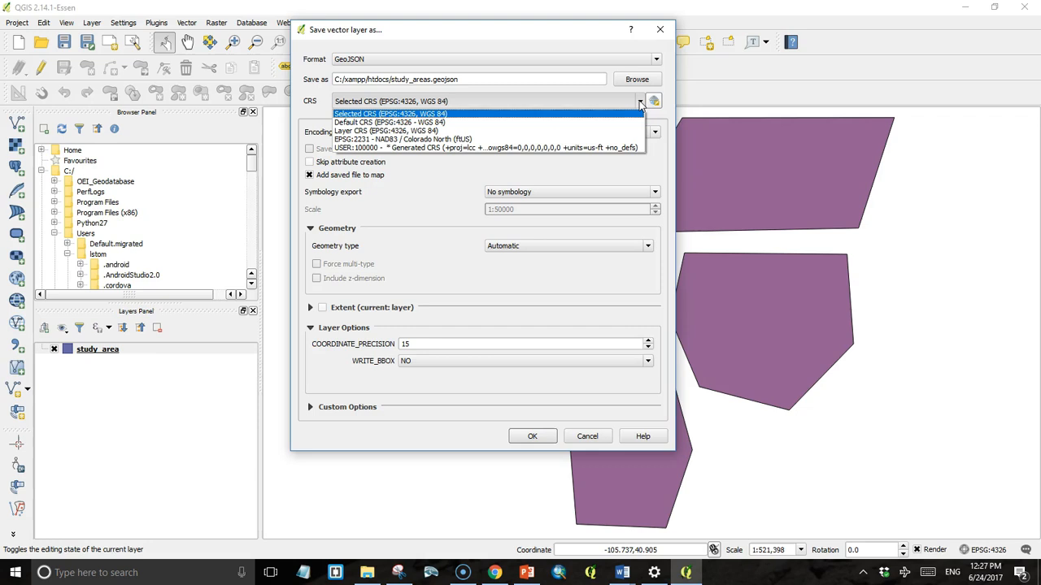
pyautogui.moveTo(632, 128)
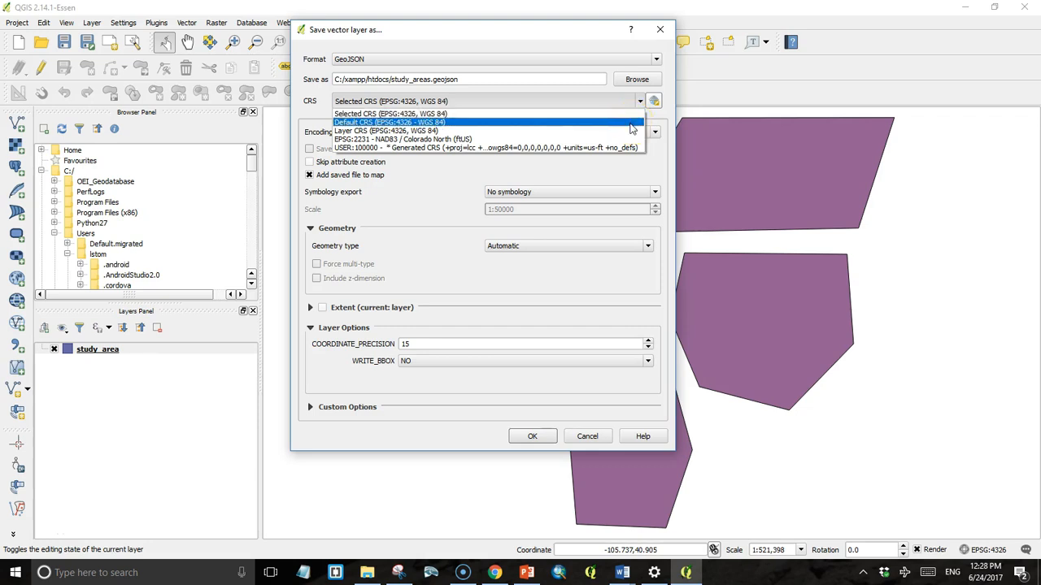
pyautogui.click(388, 122)
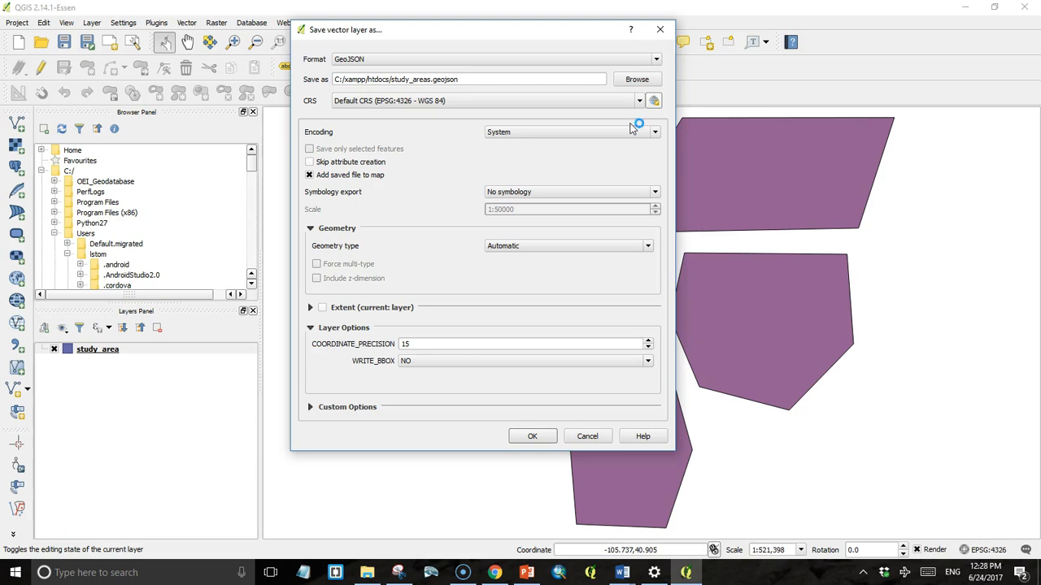
pyautogui.moveTo(639, 126)
pyautogui.write('5')
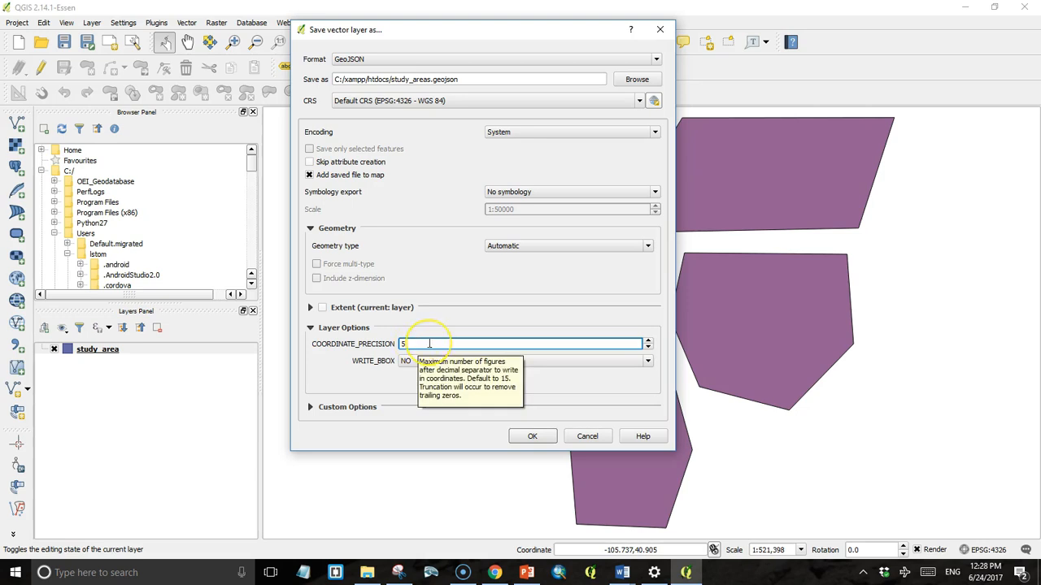
pyautogui.moveTo(835, 273)
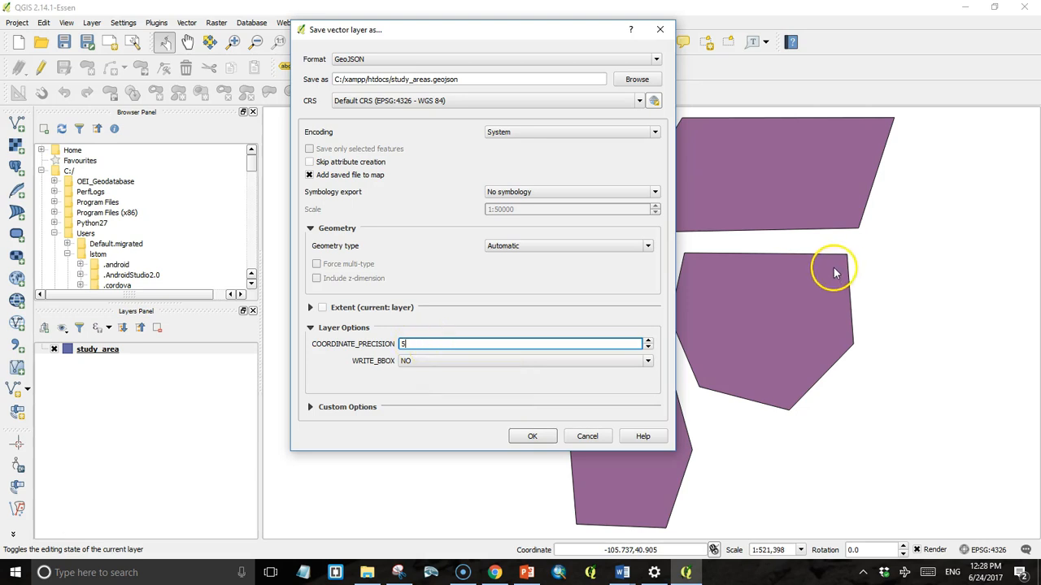
pyautogui.moveTo(850, 261)
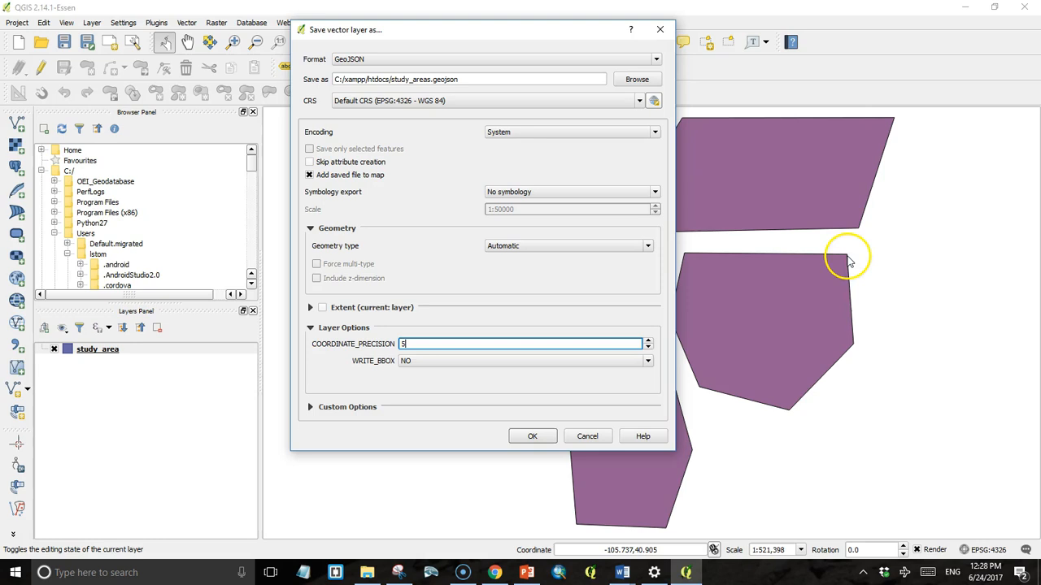
pyautogui.moveTo(789, 396)
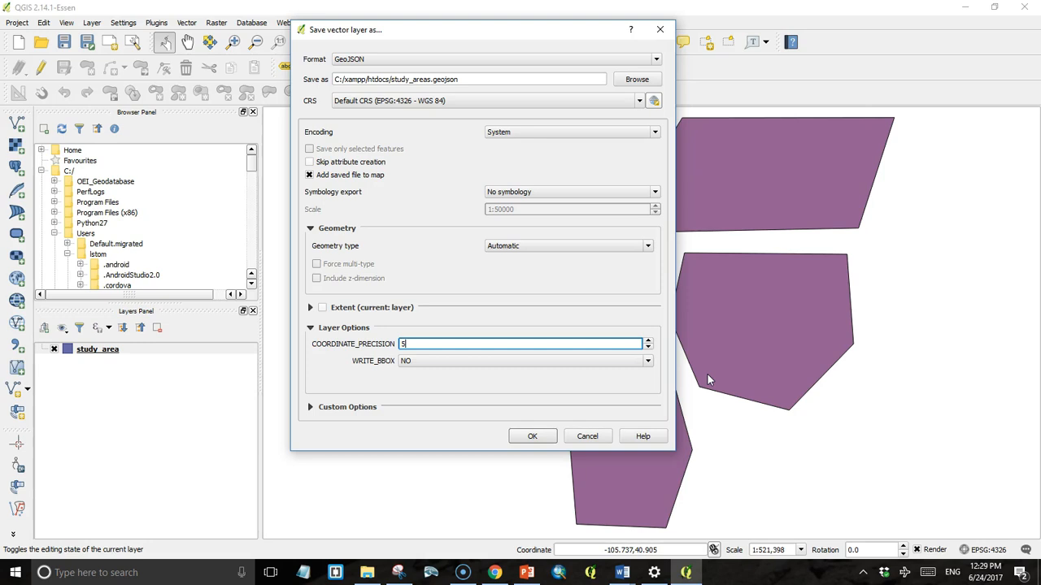
pyautogui.moveTo(532, 437)
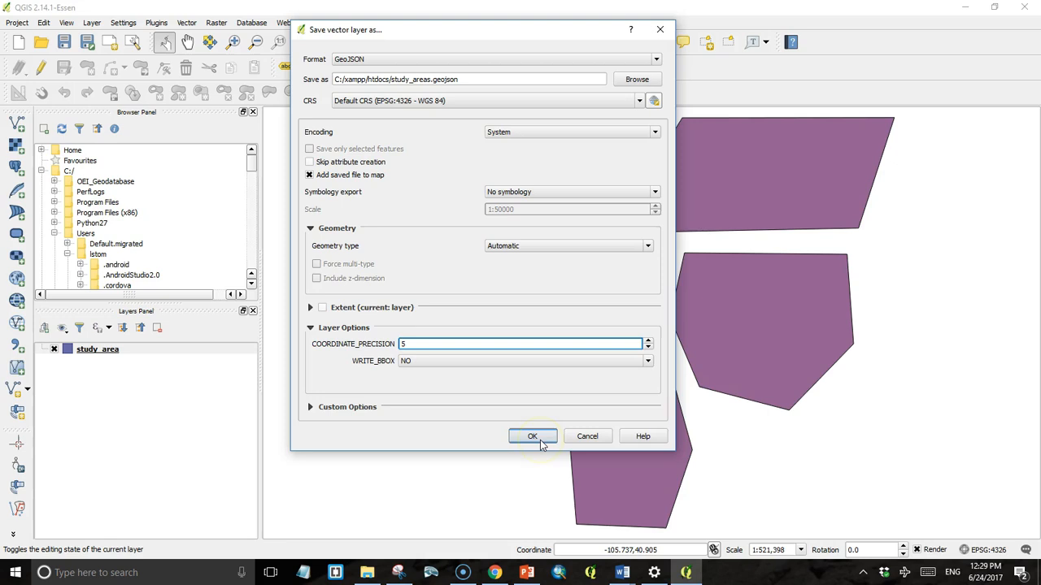
# - Run the GeoJSON export with precision 5, adding study_areas to the map
pyautogui.click(533, 437)
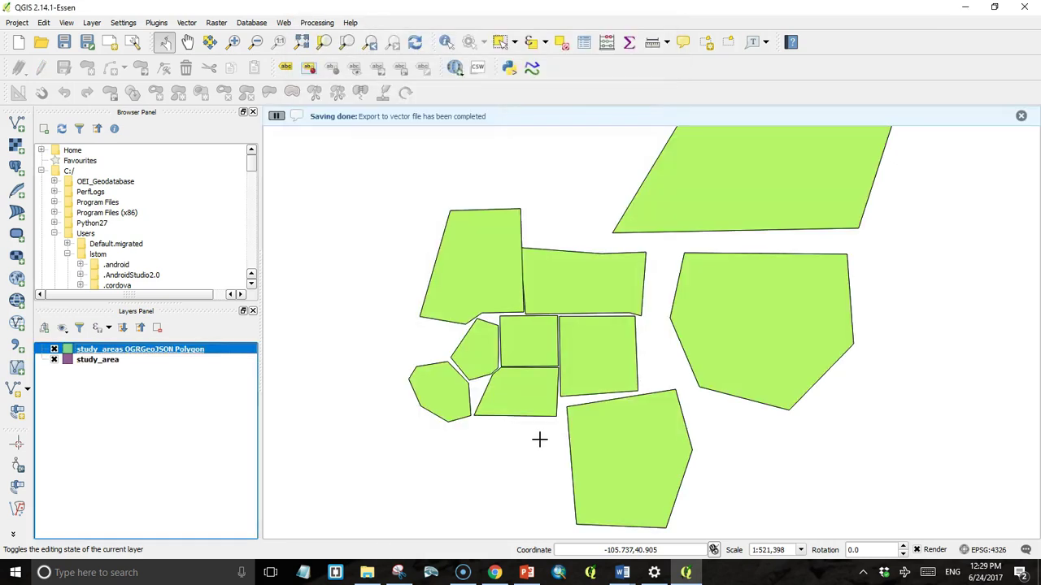
pyautogui.click(366, 573)
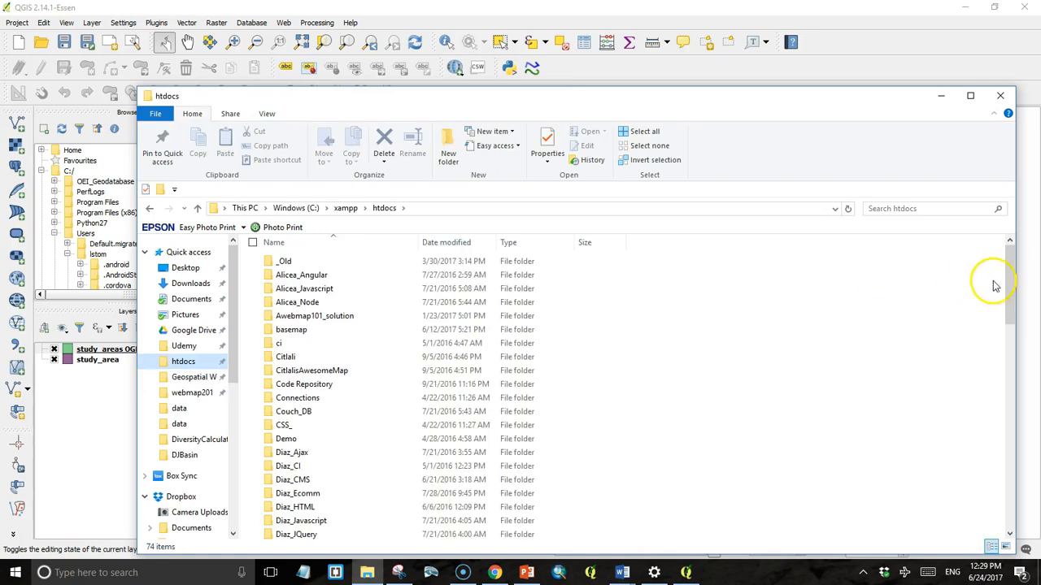
# - Scroll the htdocs folder listing down to the 4 KB study_areas.geojson file
pyautogui.scroll(-3)
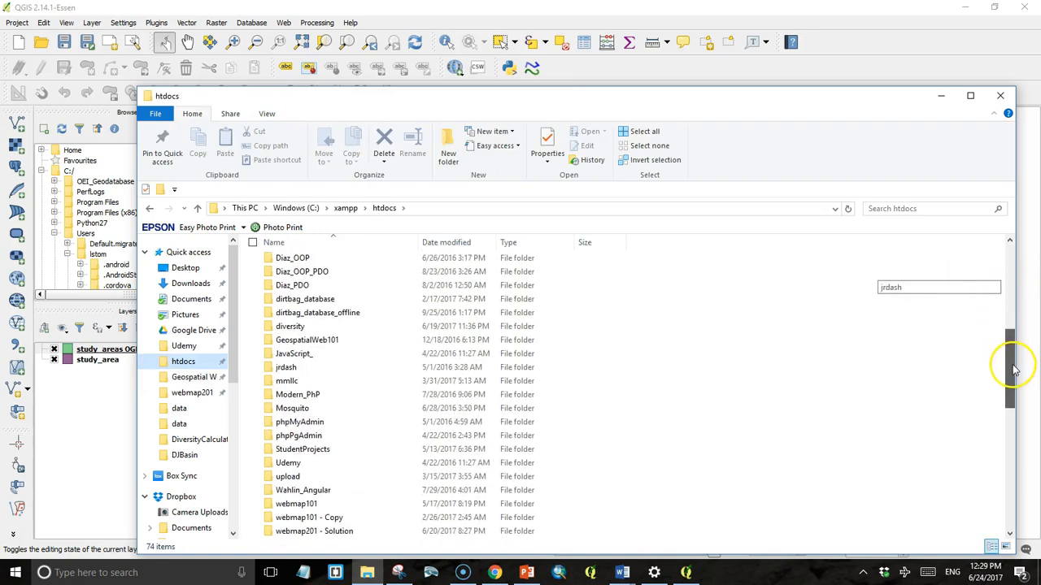
pyautogui.scroll(-3)
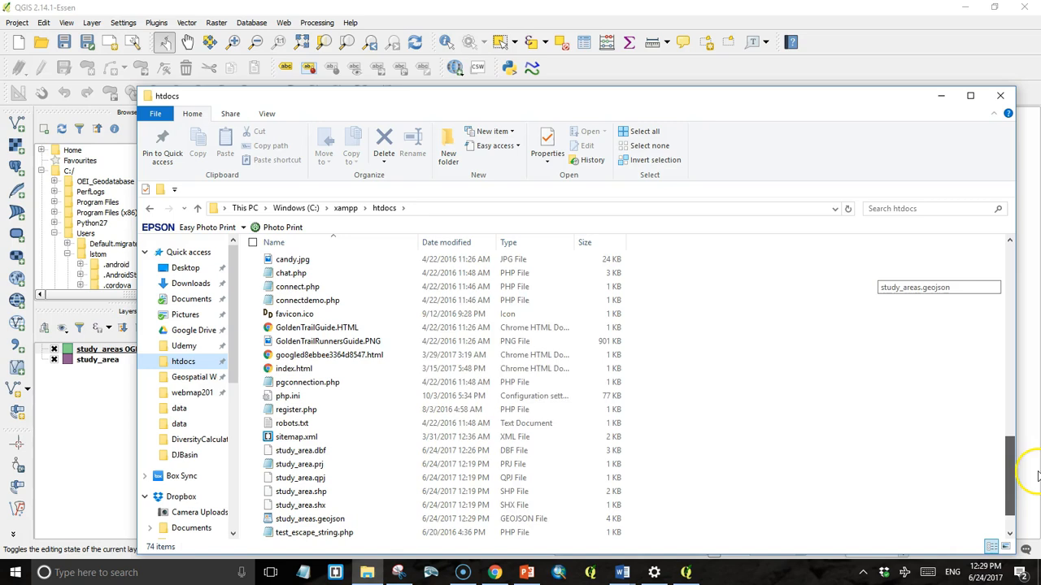
pyautogui.scroll(-3)
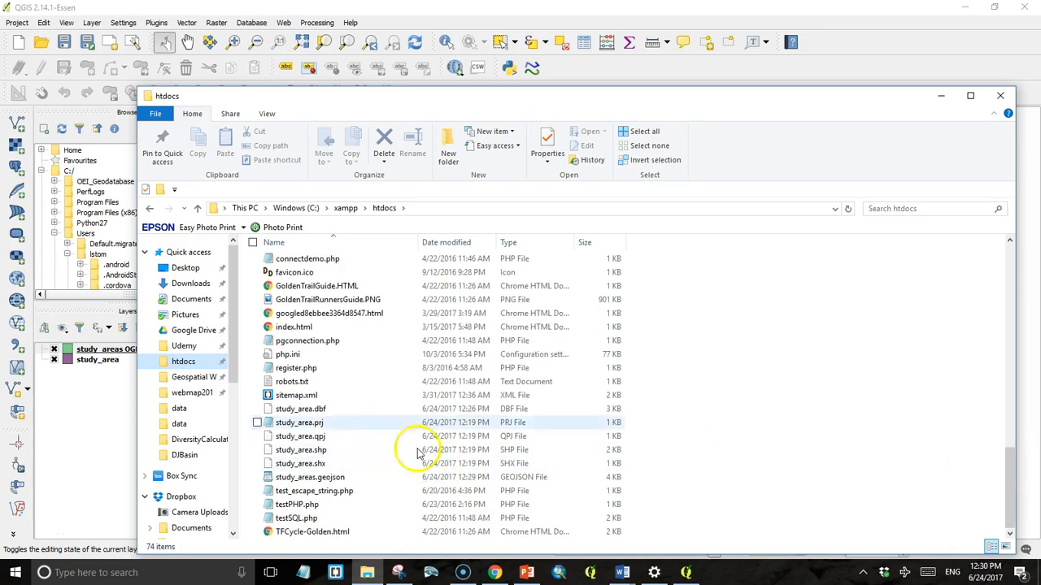
pyautogui.moveTo(284, 479)
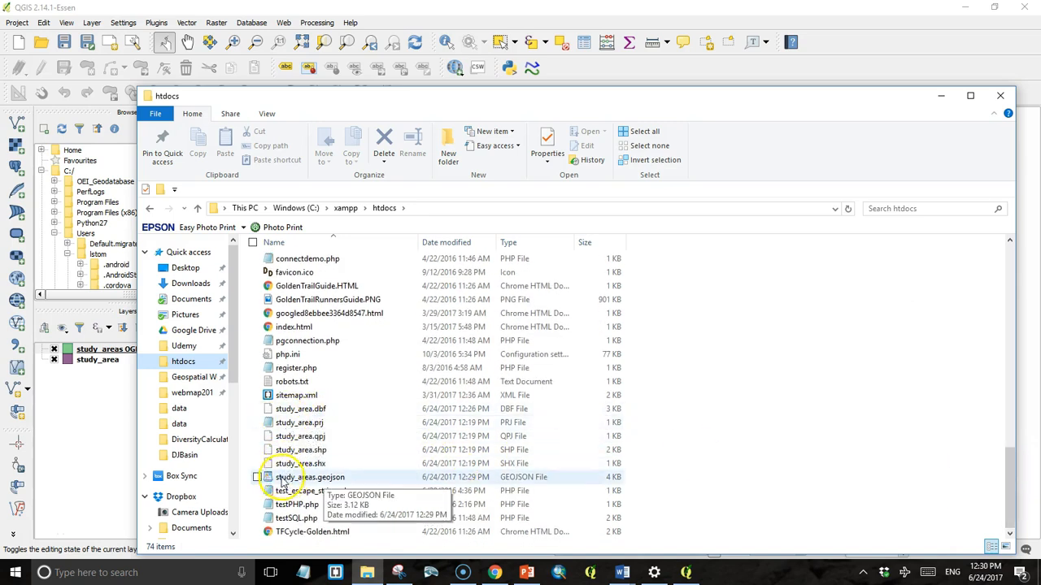